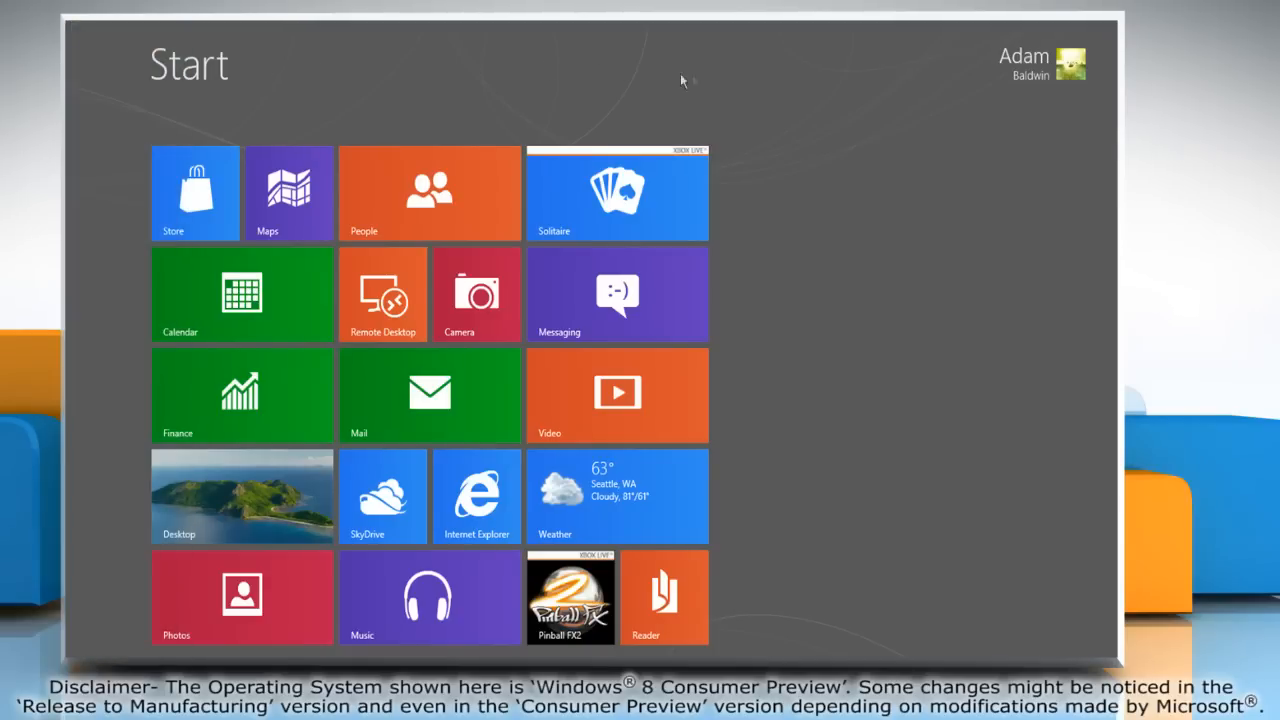
pyautogui.moveTo(1040, 70)
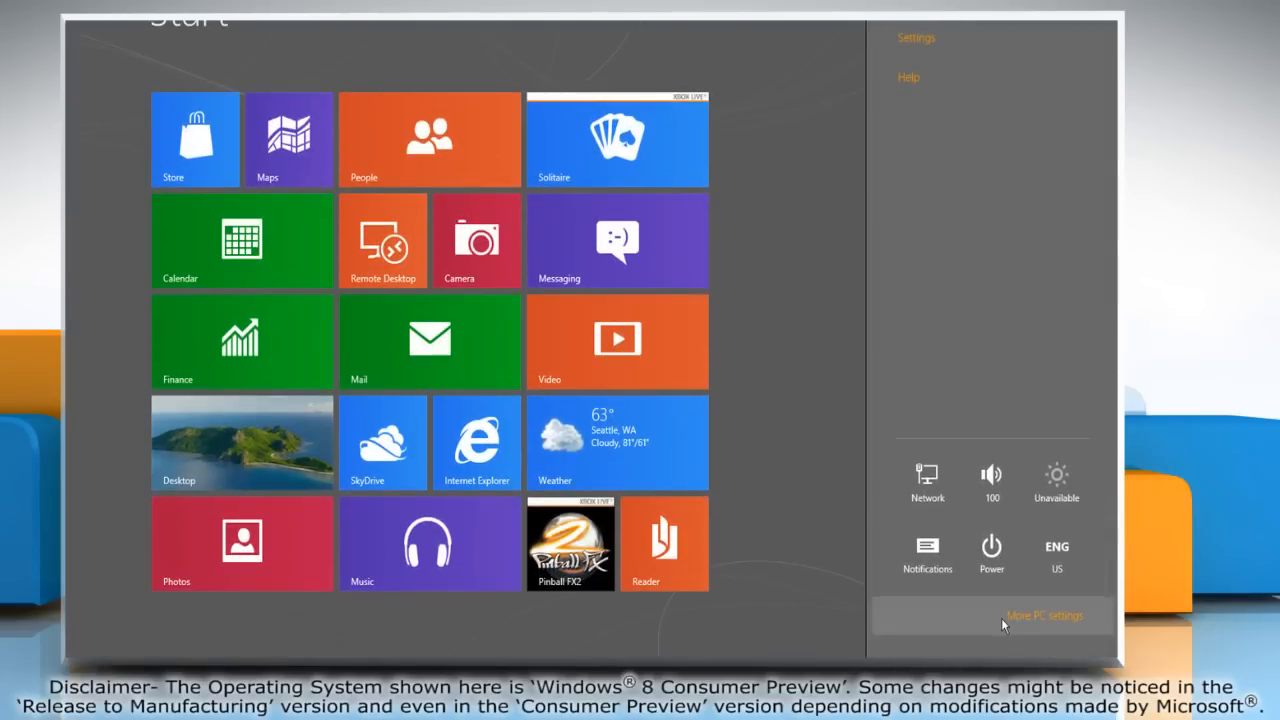
# - Launch the full PC settings app from the Settings charm's 'More PC settings' link
pyautogui.click(1044, 616)
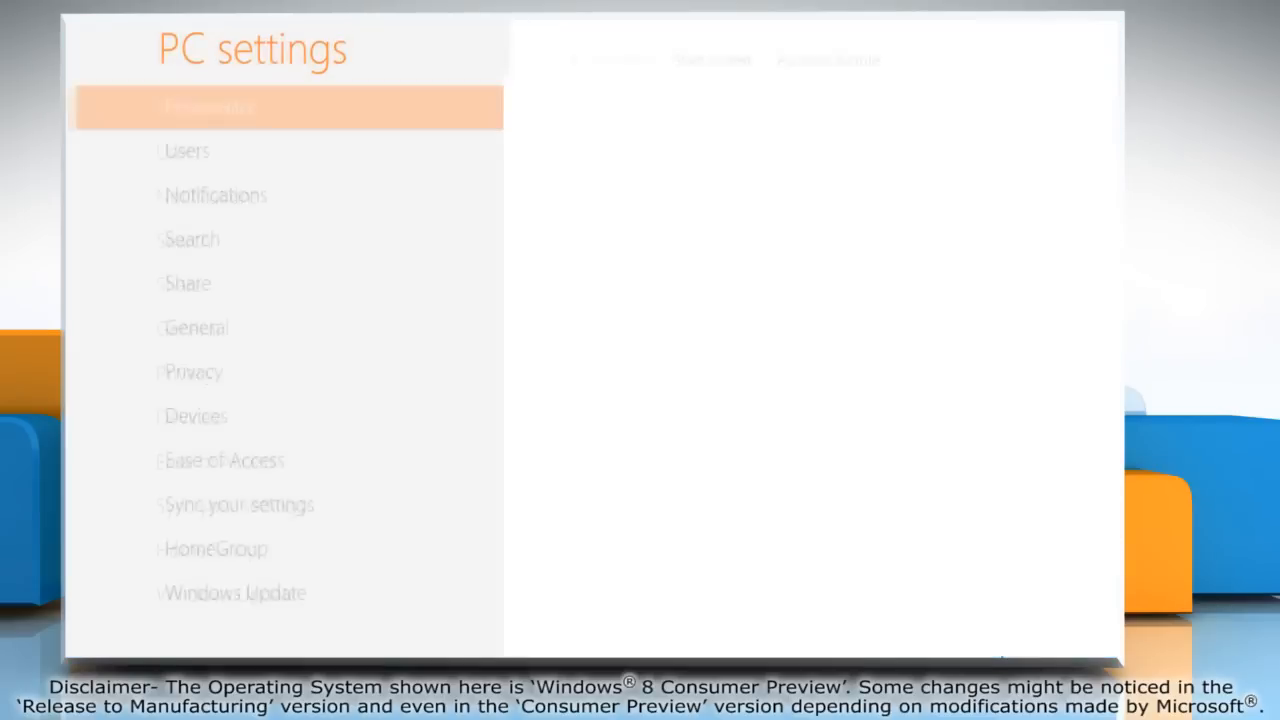
# - In General, delete the app switching history and return to the Start screen
pyautogui.click(184, 330)
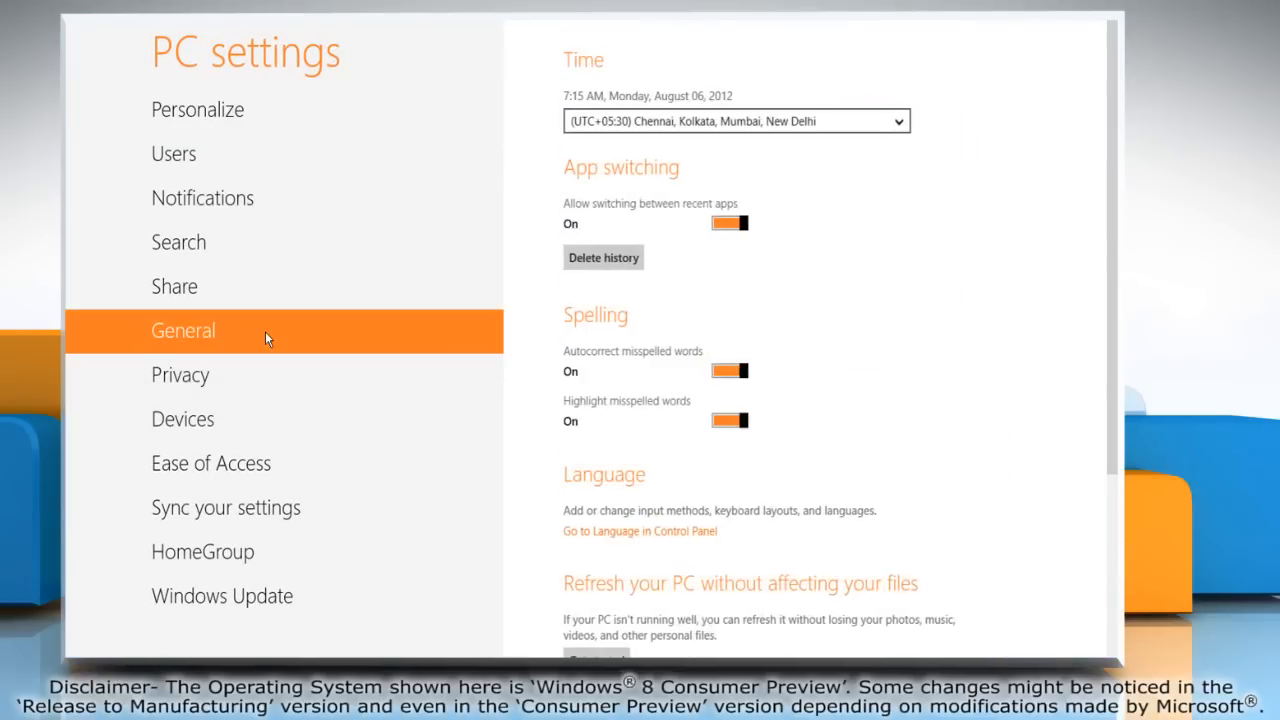
pyautogui.moveTo(604, 256)
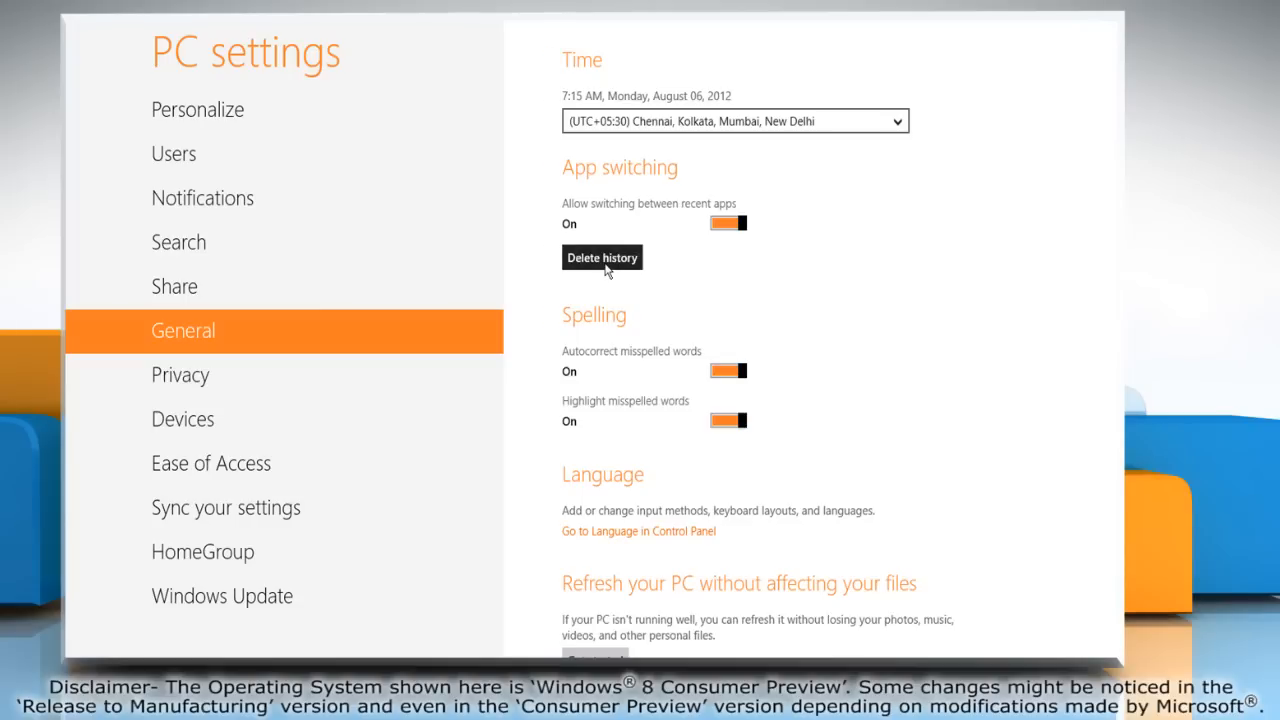
pyautogui.click(600, 256)
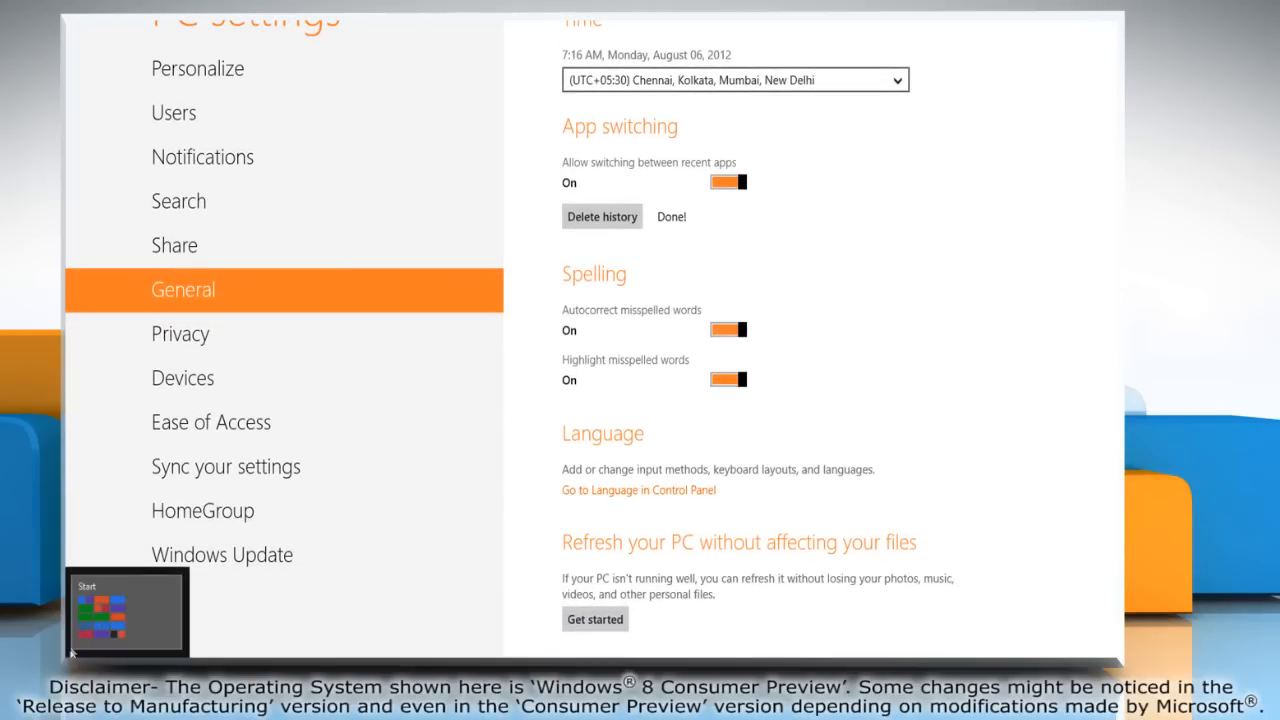
pyautogui.click(124, 610)
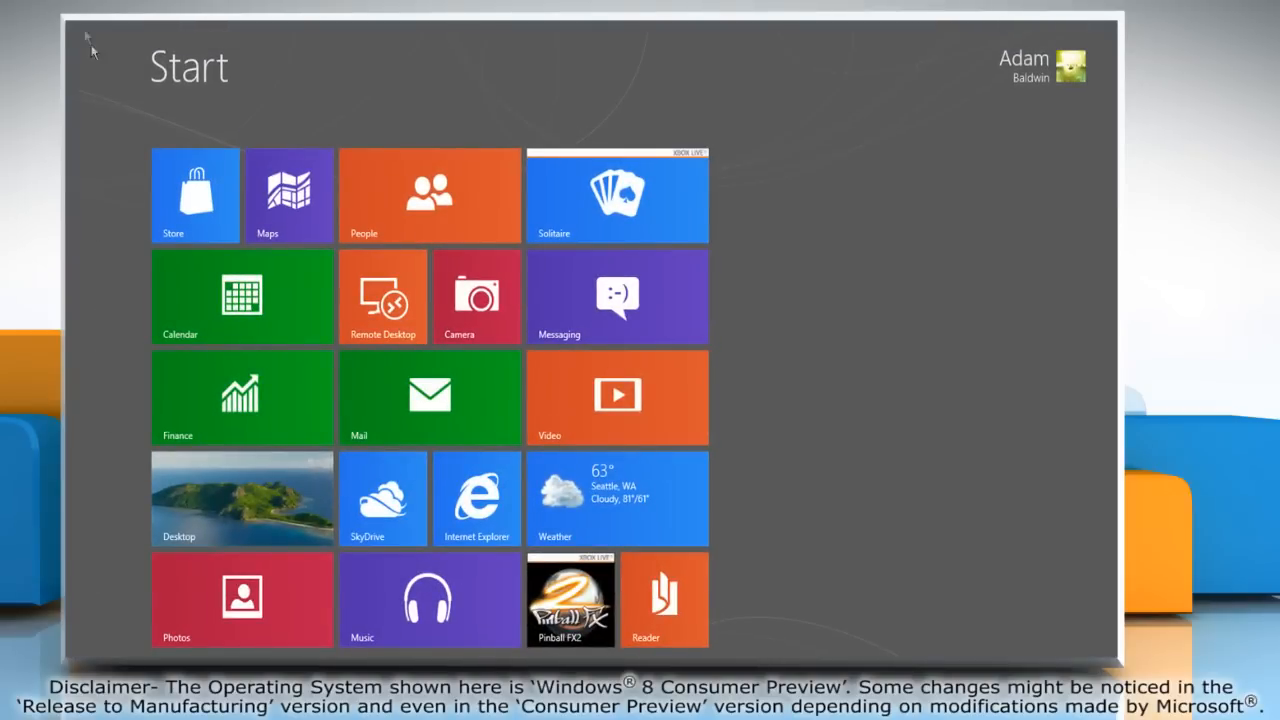